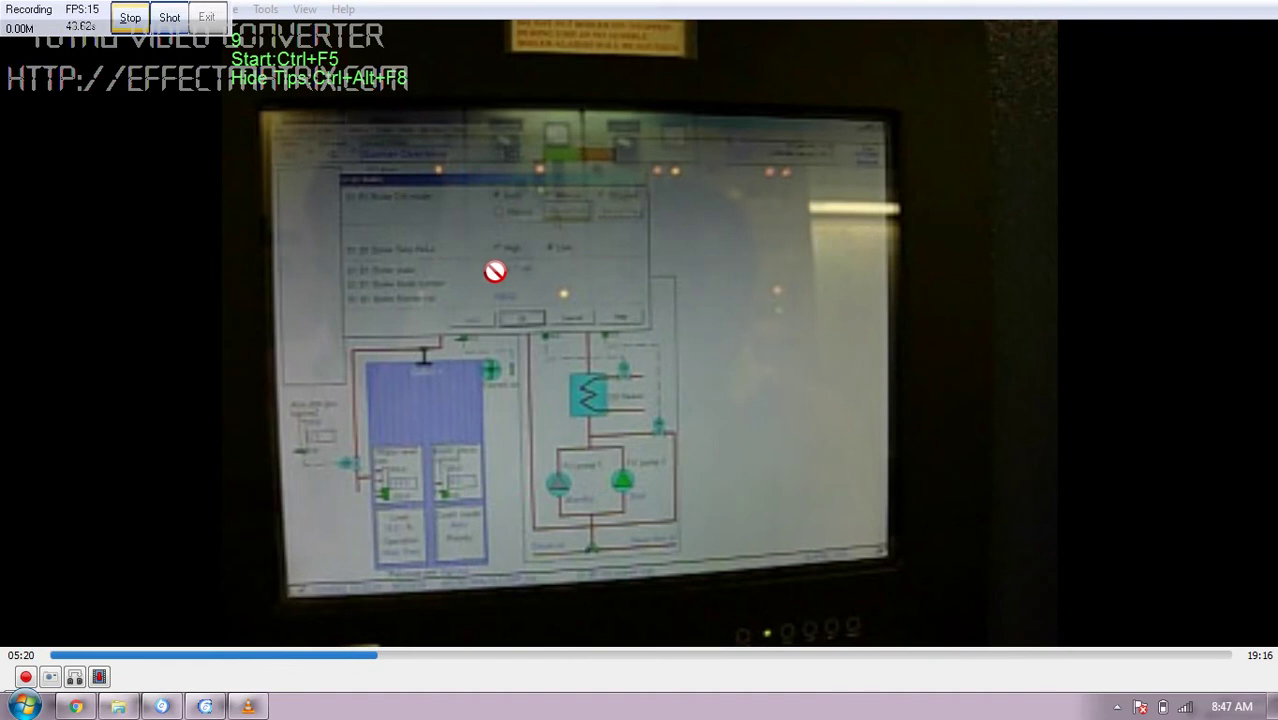
mouse_move(592, 272)
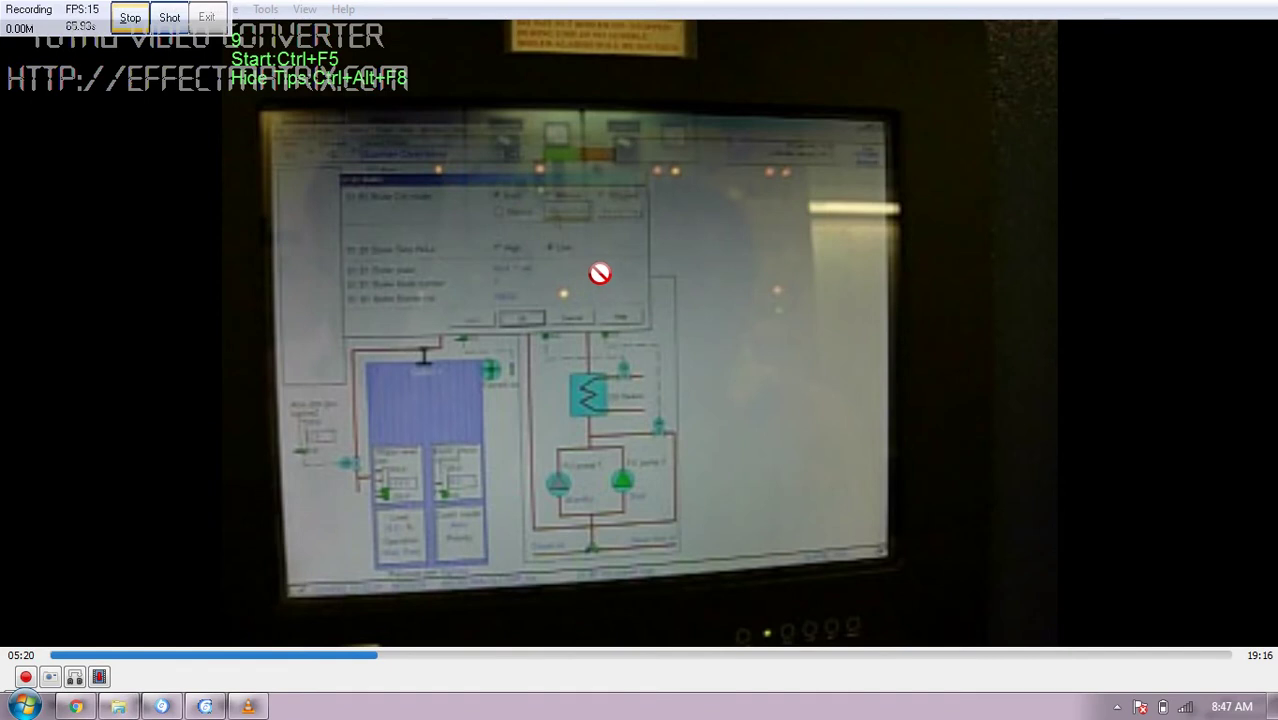
mouse_move(612, 272)
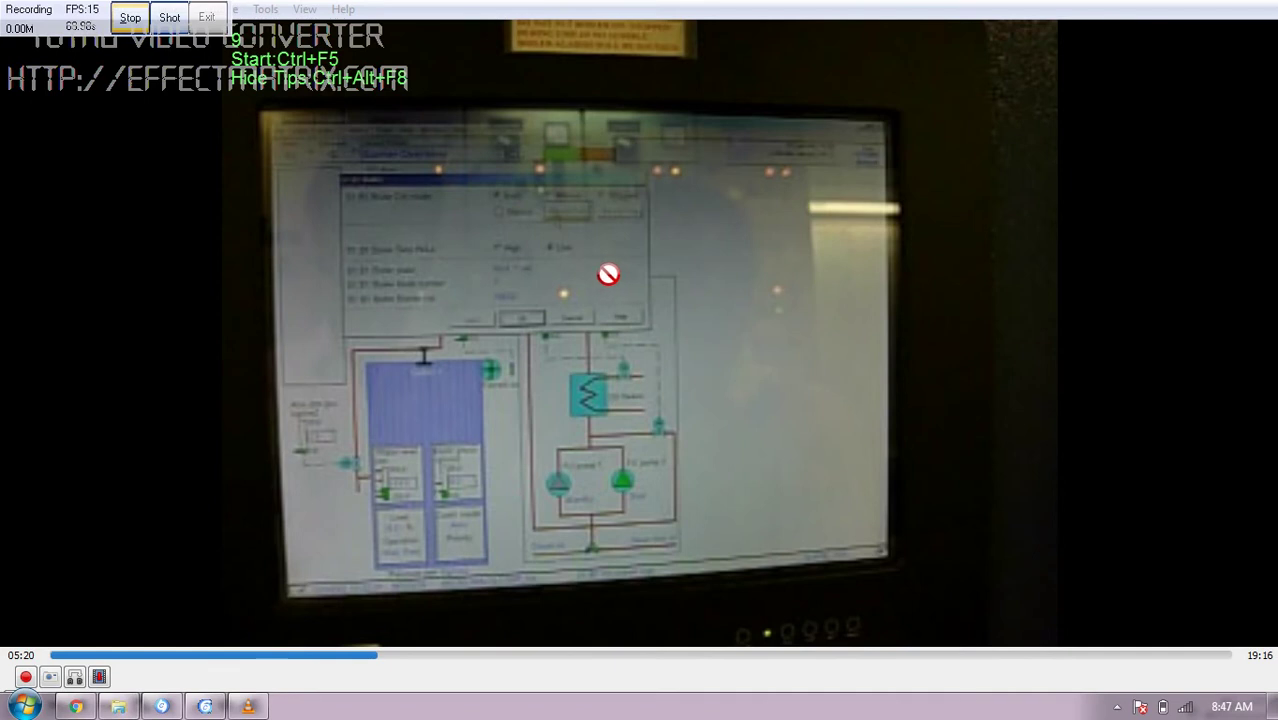
mouse_move(152, 504)
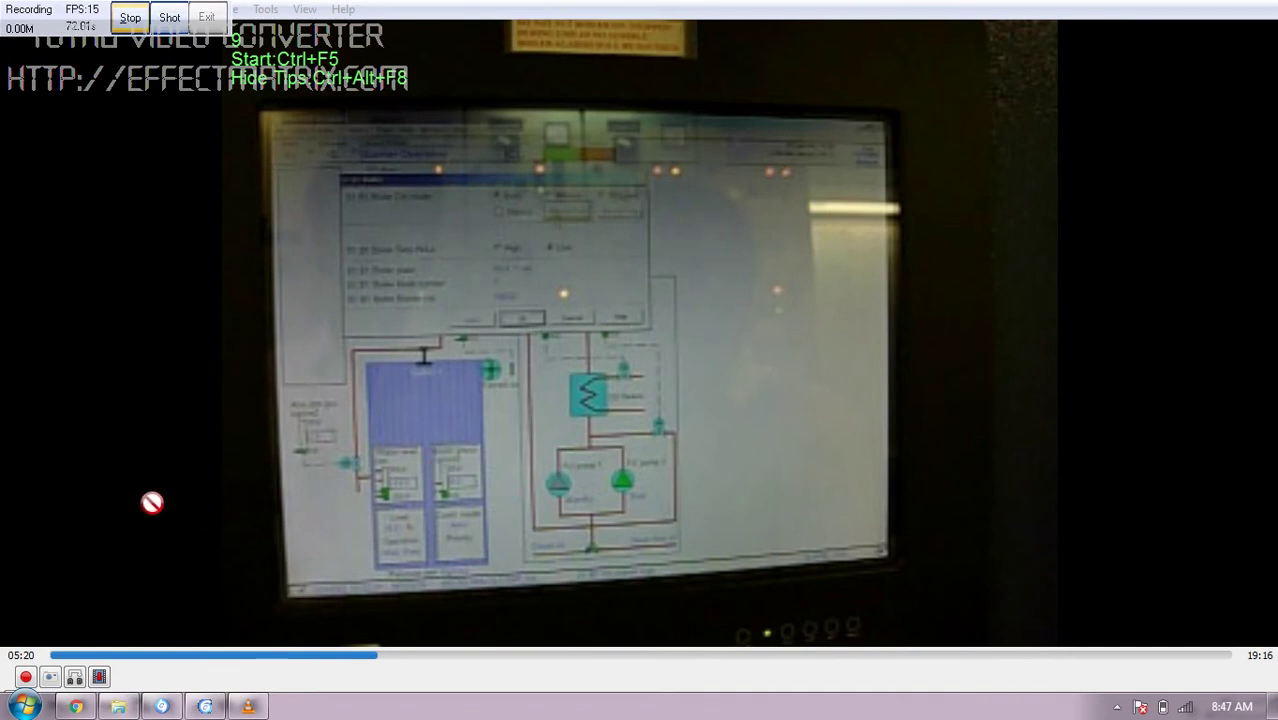